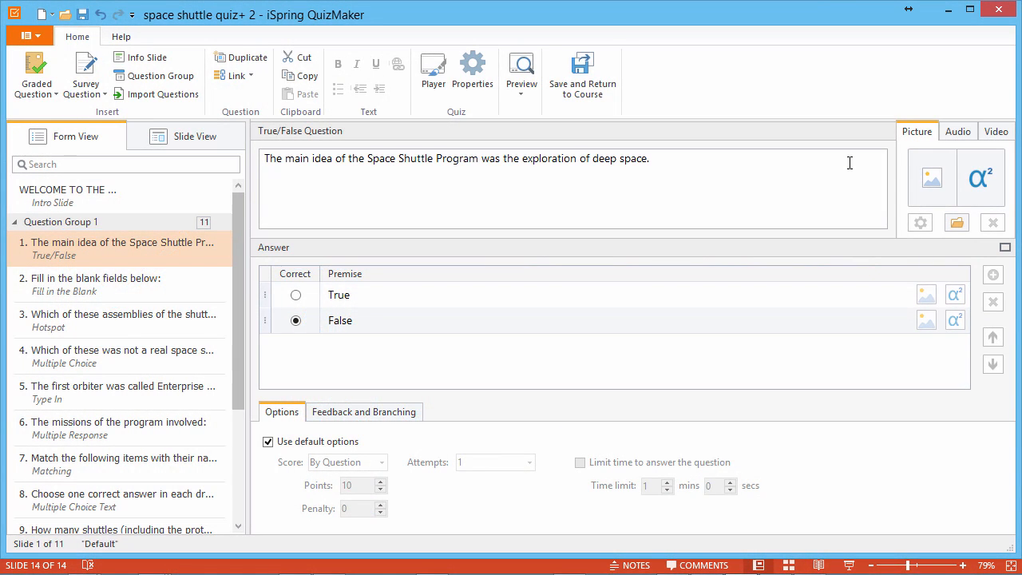
Insert 582371main_Aurora-7_Liftoff from the Space Shuttle folder as question 1's audio.
click(957, 131)
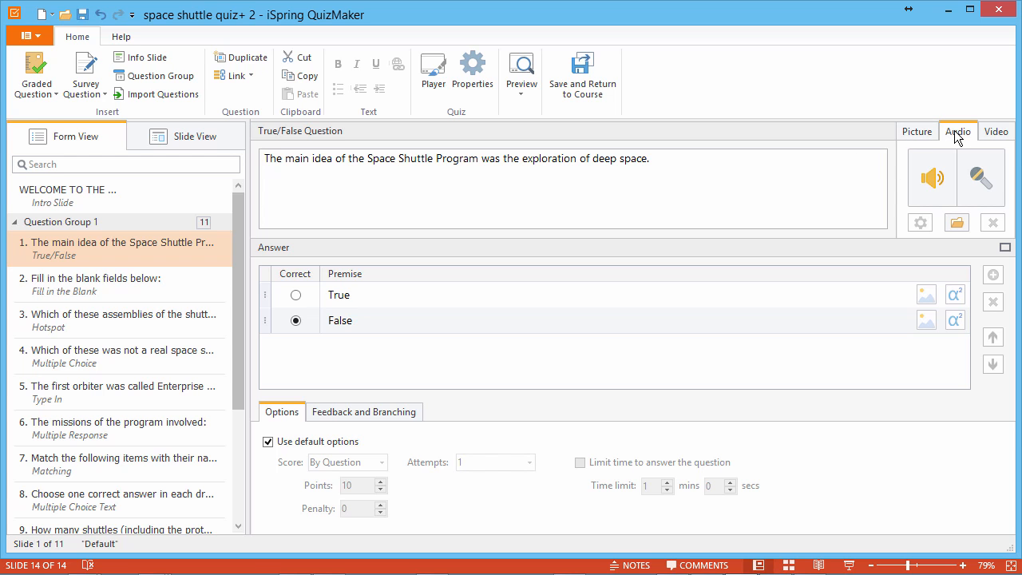
click(932, 177)
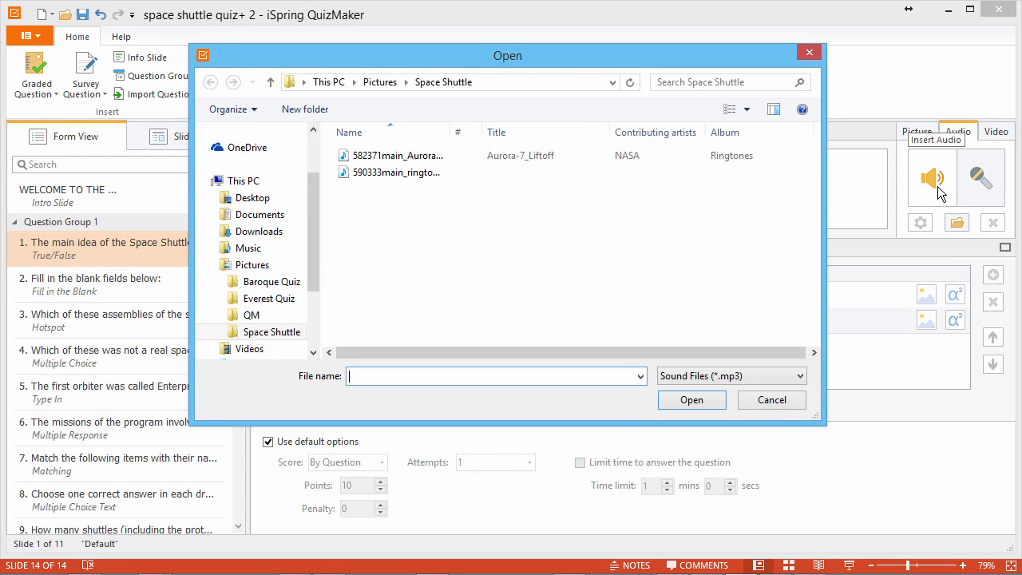
click(397, 155)
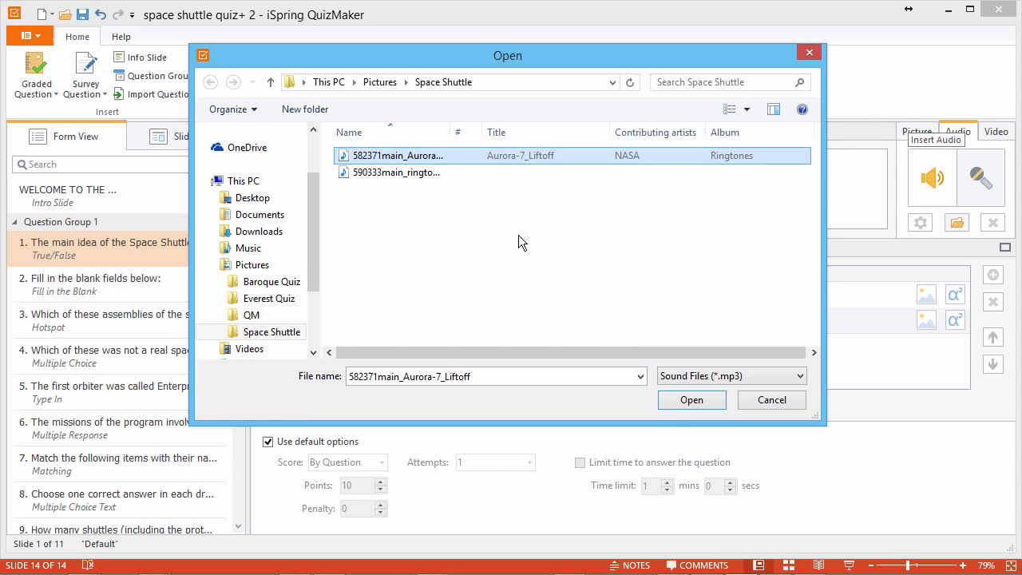
click(690, 400)
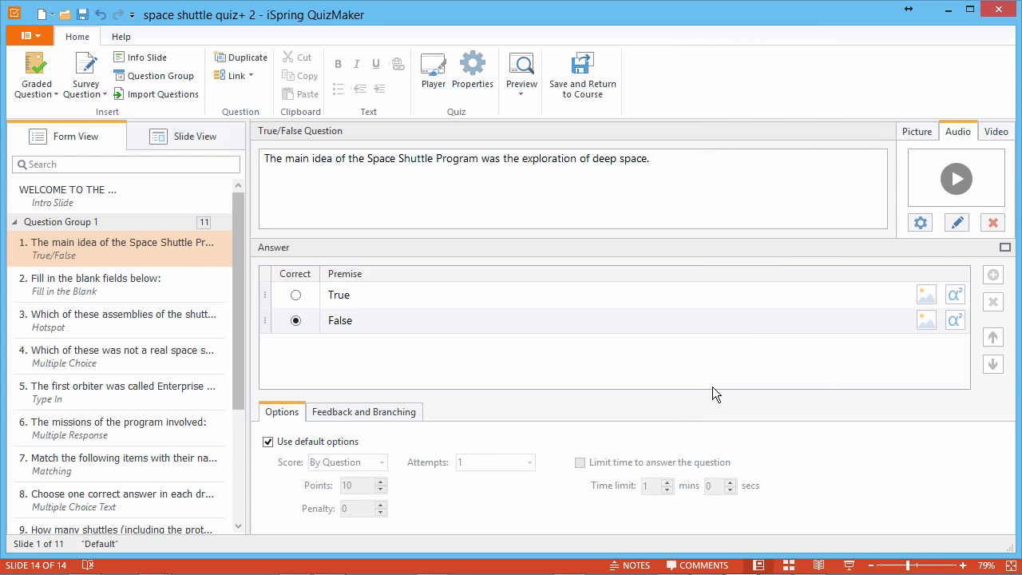
Set the Aurora-7 liftoff audio's properties to play in the background.
click(920, 222)
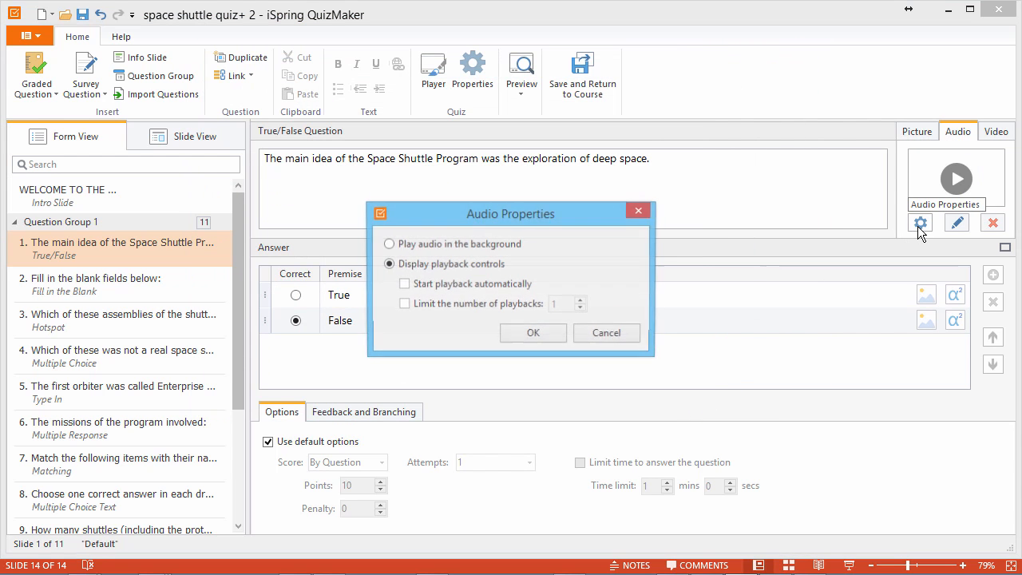
click(389, 244)
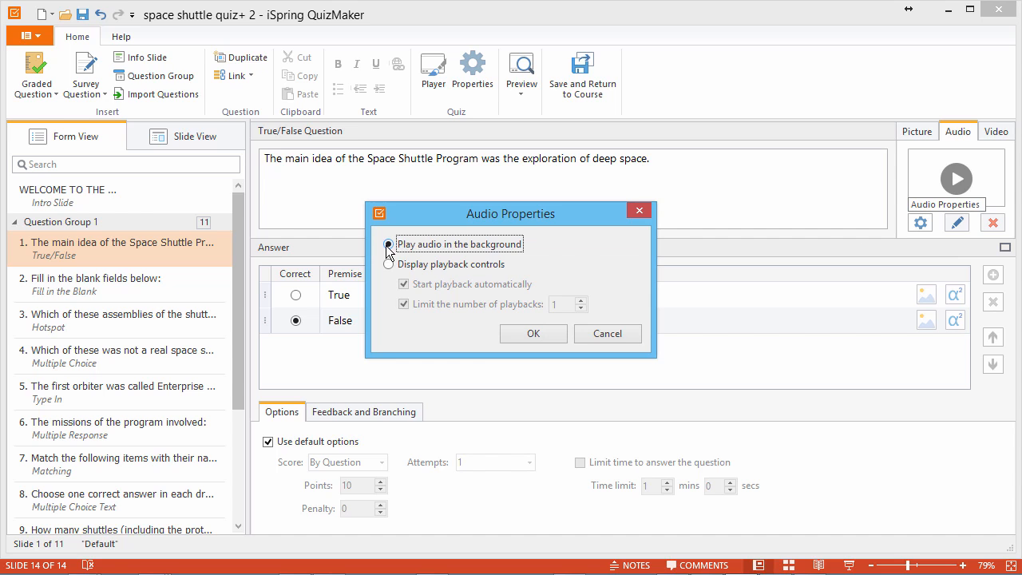
click(389, 243)
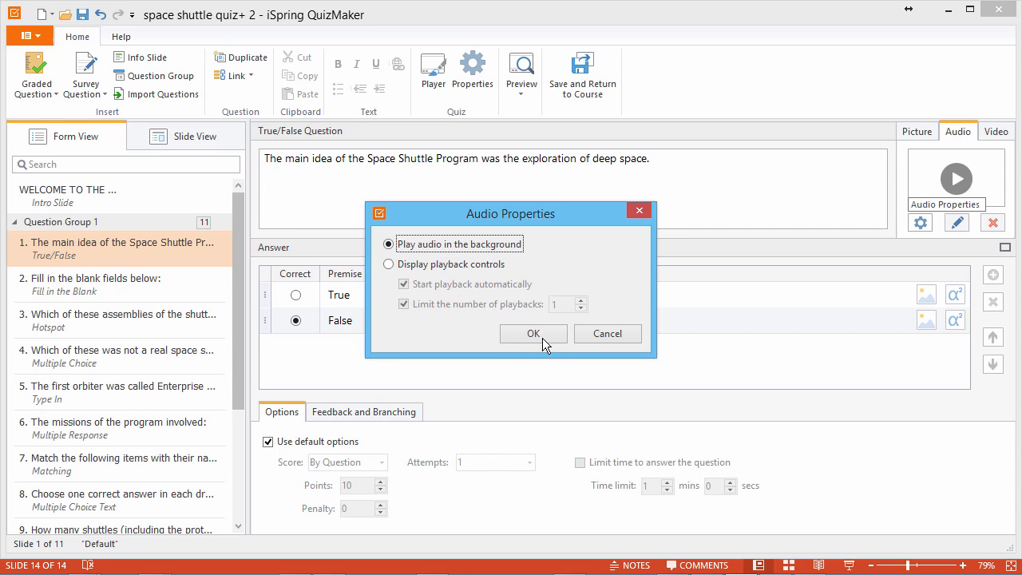
click(533, 333)
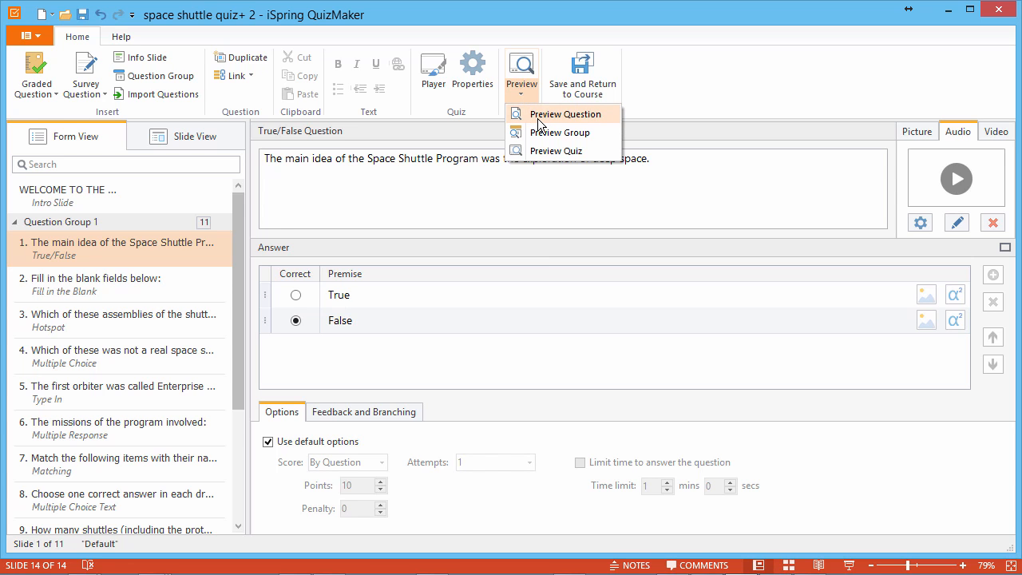
Preview the current True/False question about the space shuttle.
click(564, 113)
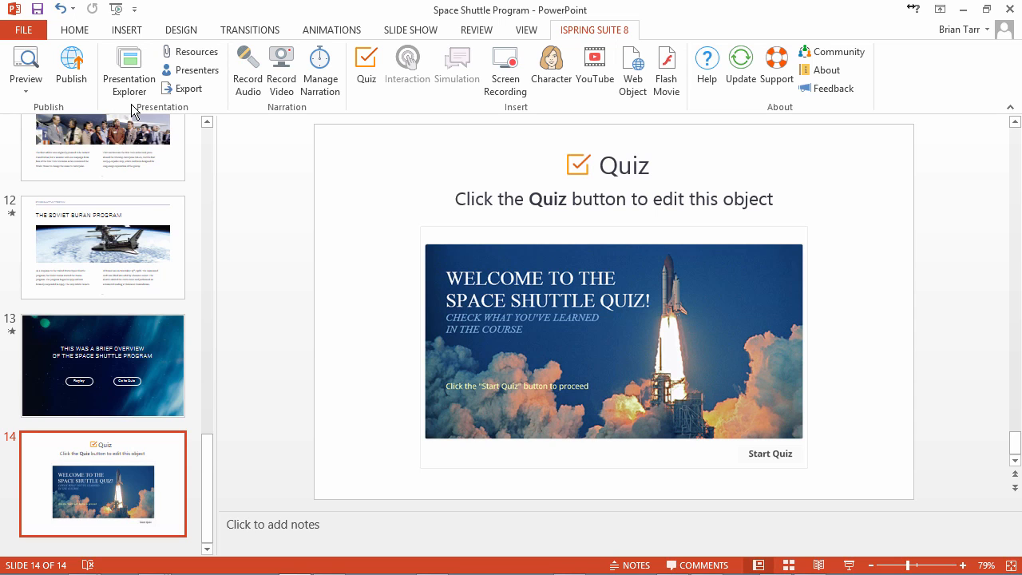
Open Presentation Explorer and manage playlists from slide 14's Playlist dropdown.
click(129, 70)
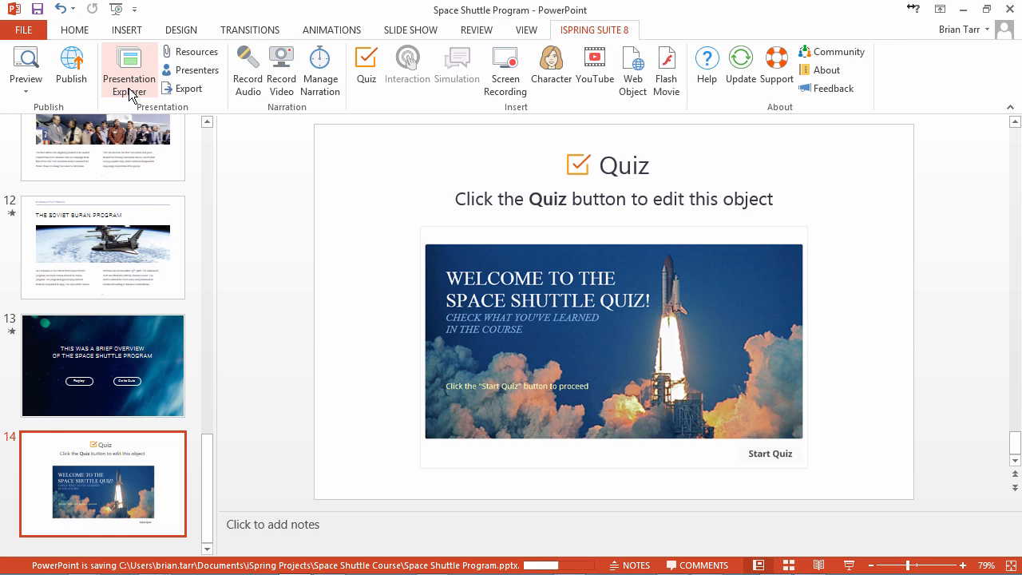
click(129, 68)
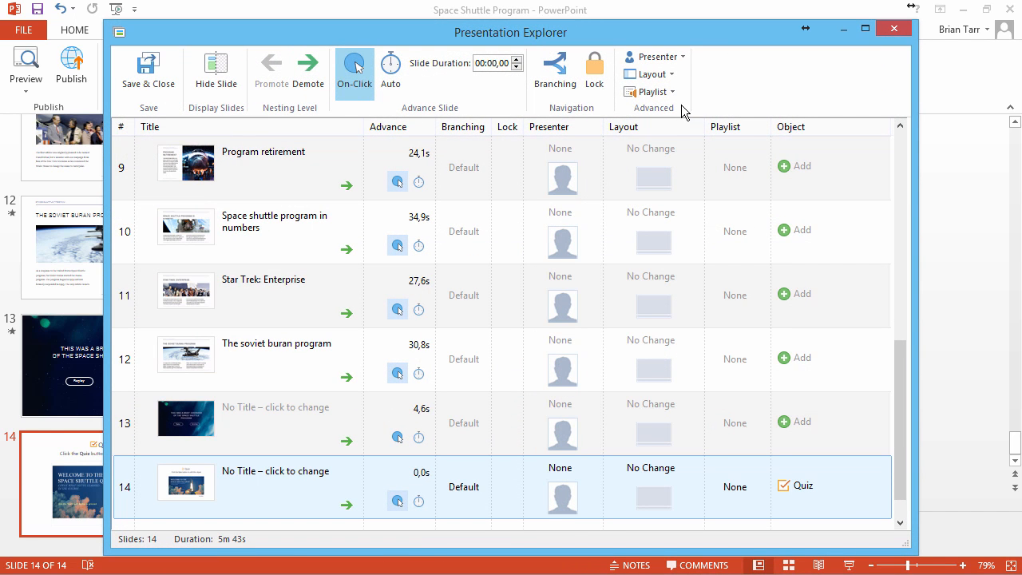
click(649, 91)
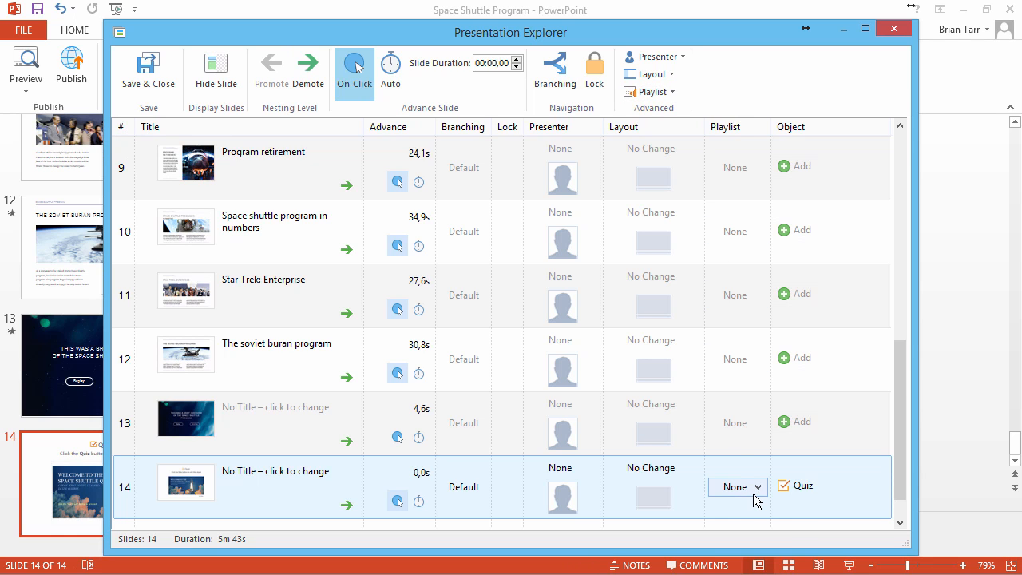
click(735, 487)
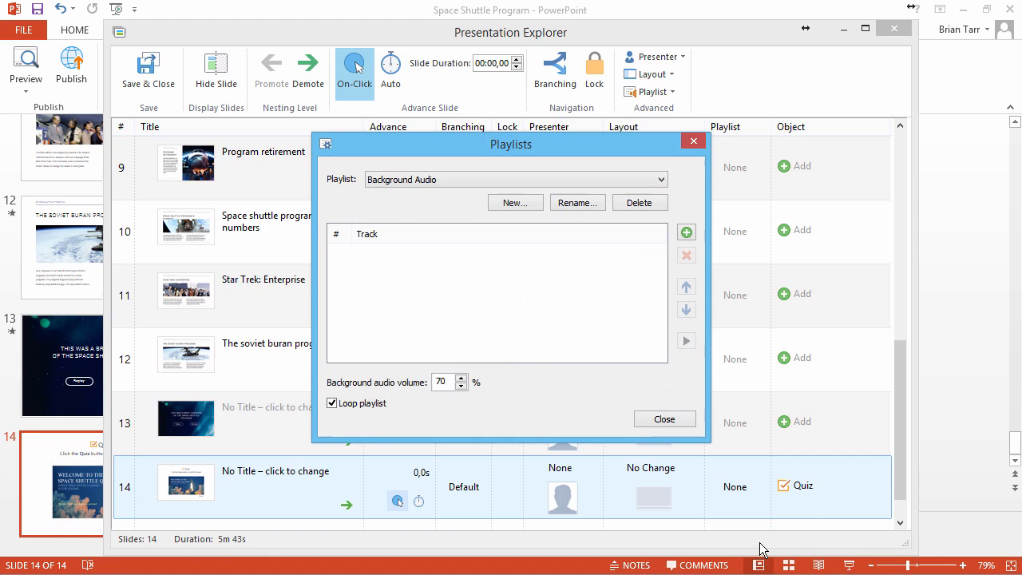
mouse_move(525, 236)
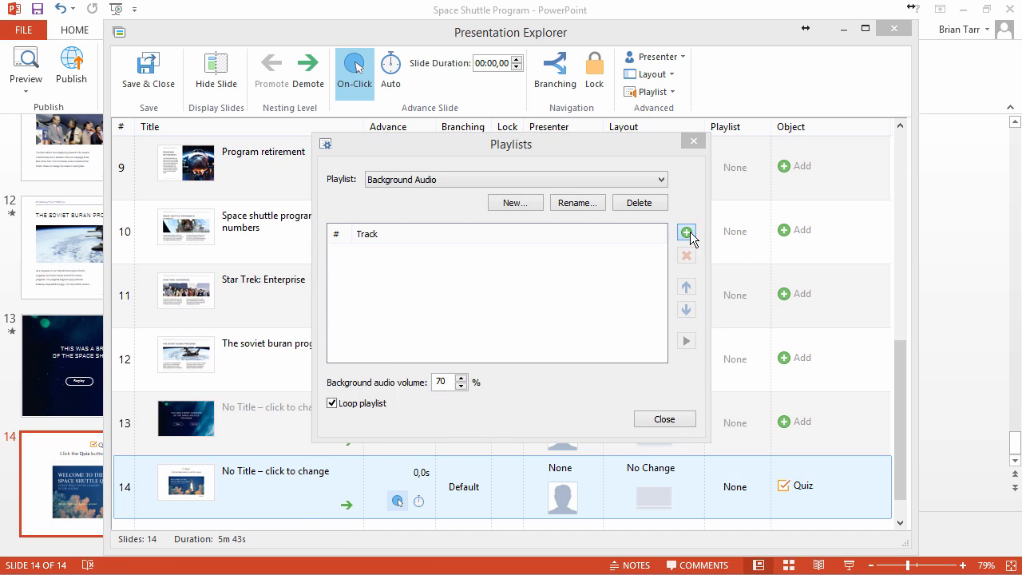
Add 590333main_ringtone_eagleHasLanded_extended to the Background Audio playlist.
click(685, 232)
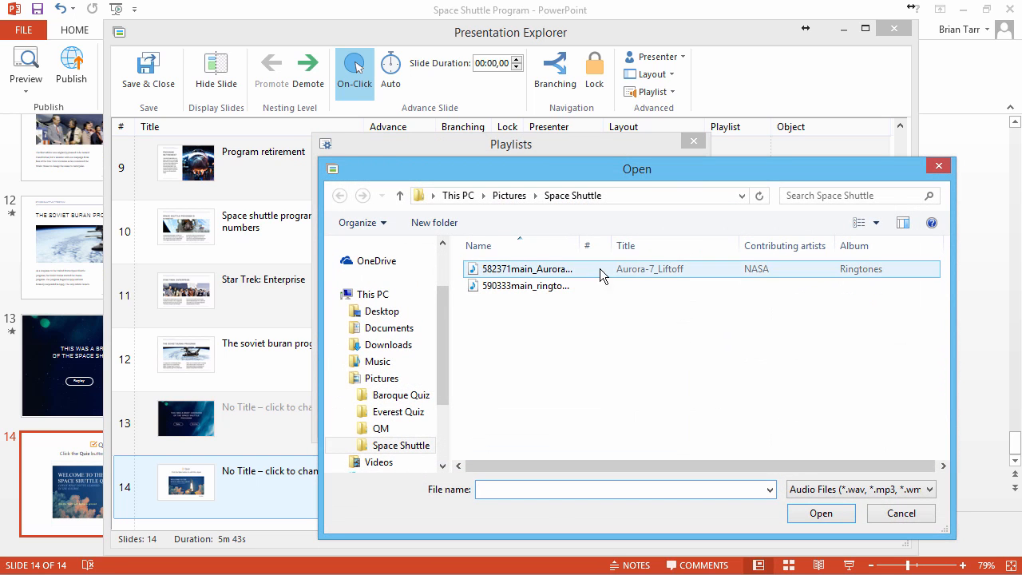
click(524, 286)
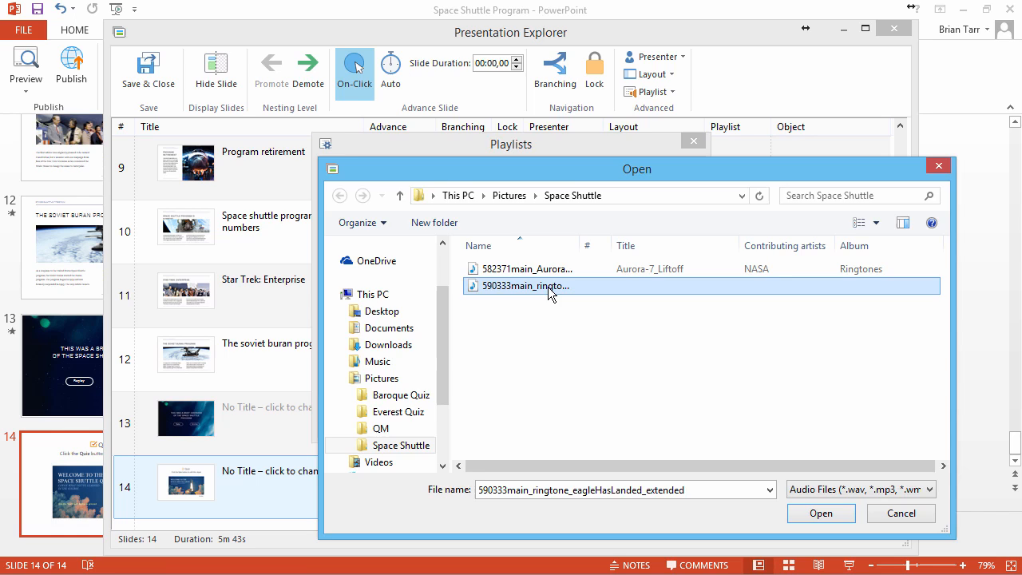
click(820, 512)
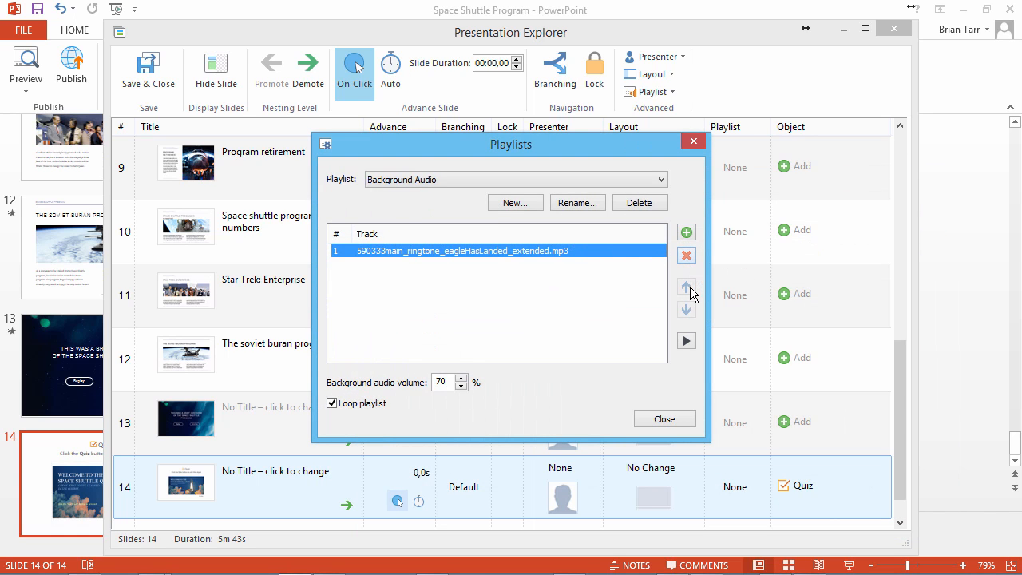
mouse_move(686, 340)
text(60)
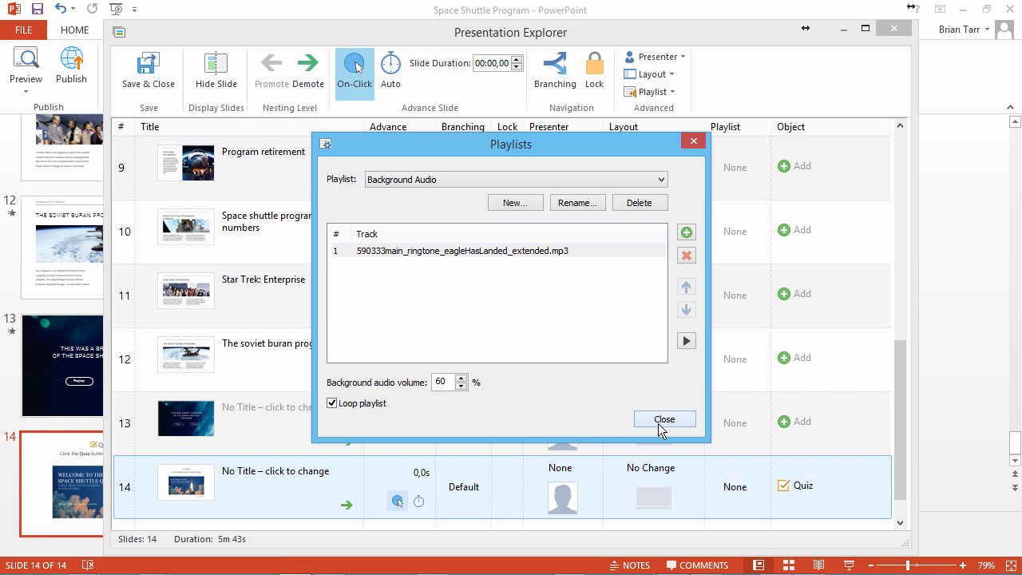
Set slide 14's playlist to Background Audio, then Save & Close Presentation Explorer.
click(664, 419)
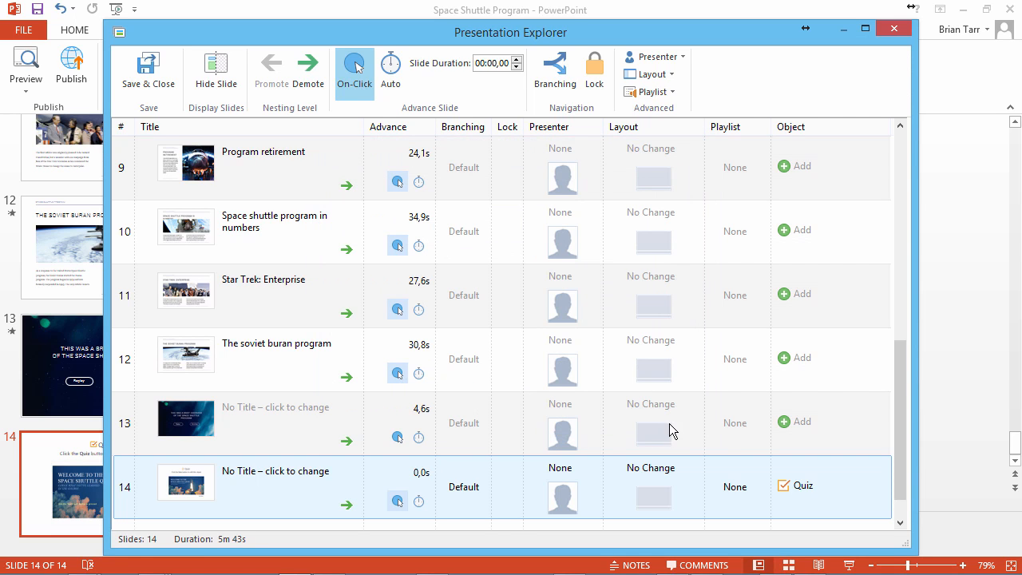
click(734, 487)
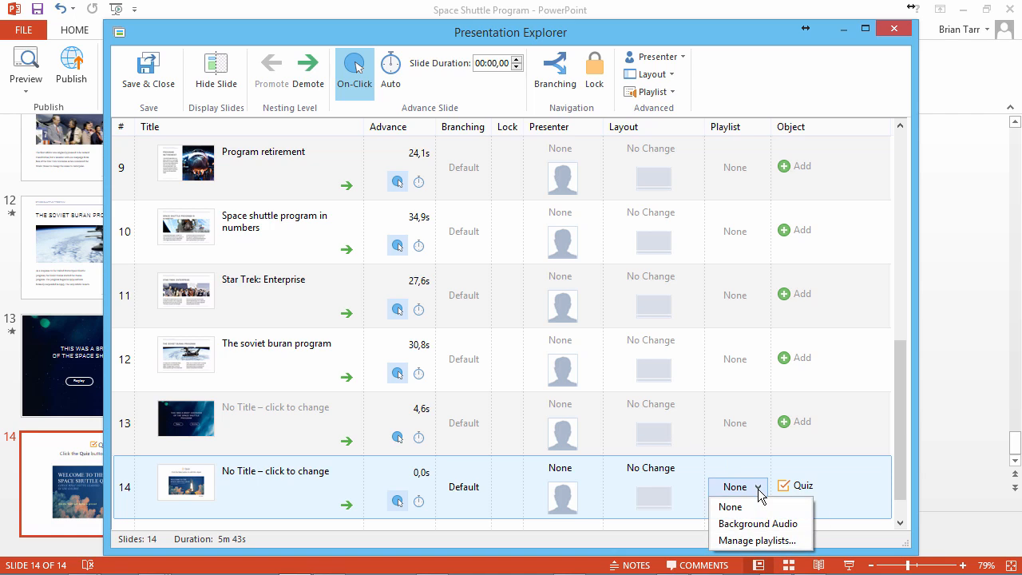
click(757, 523)
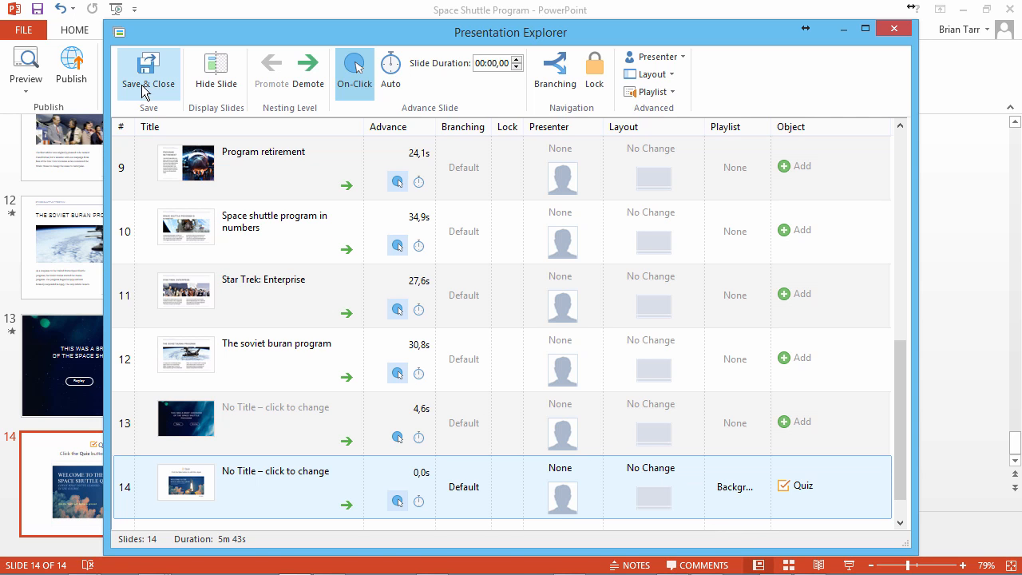
click(148, 72)
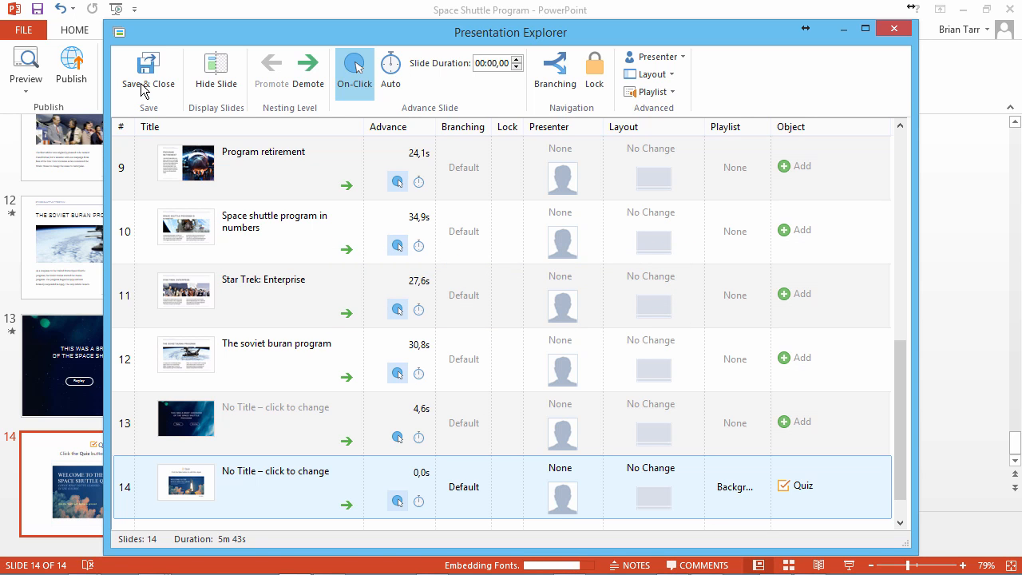
click(149, 70)
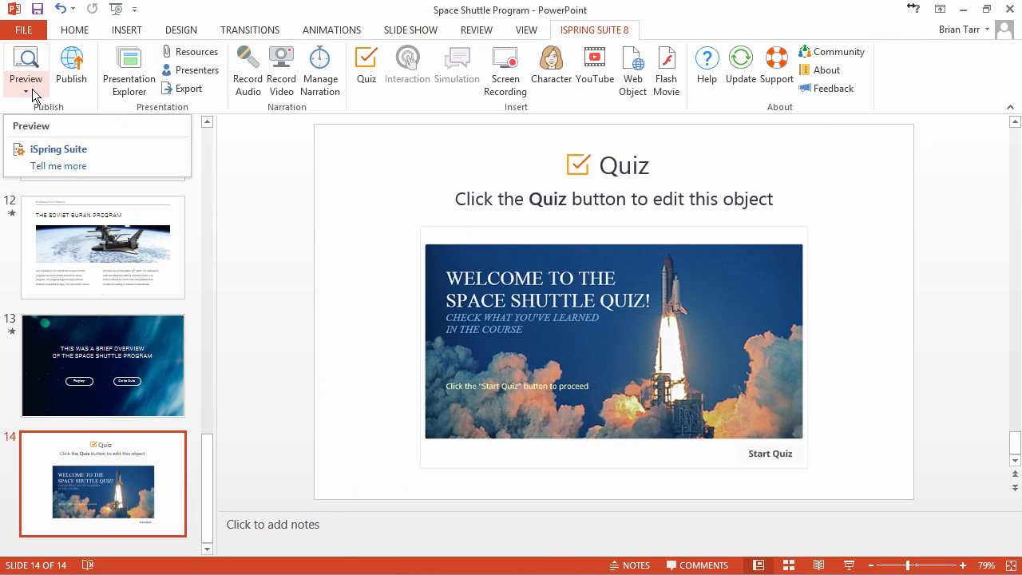
Preview the course, answer False on question 1, and continue to question 2.
click(25, 78)
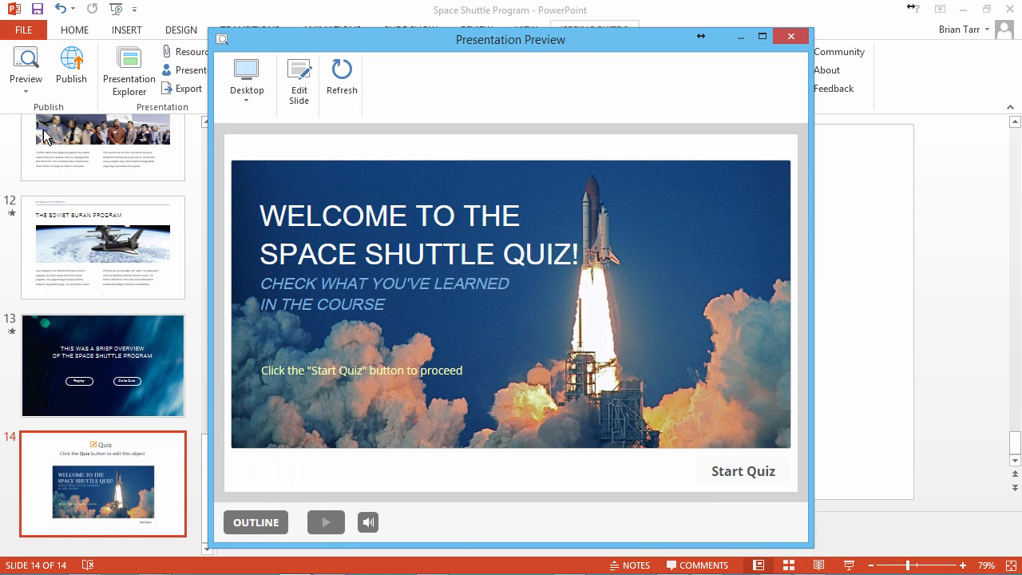
mouse_move(743, 470)
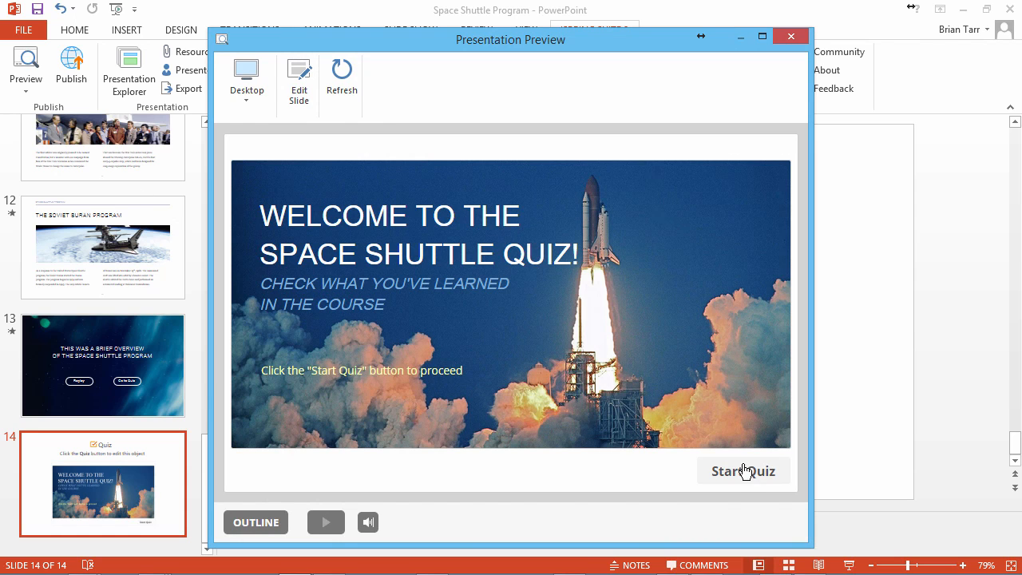
click(743, 470)
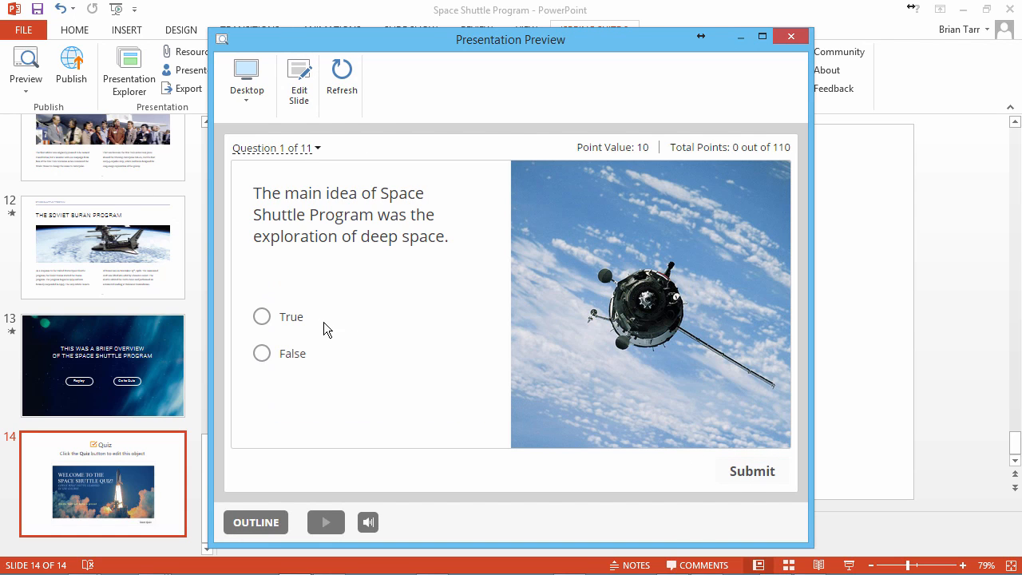
click(262, 353)
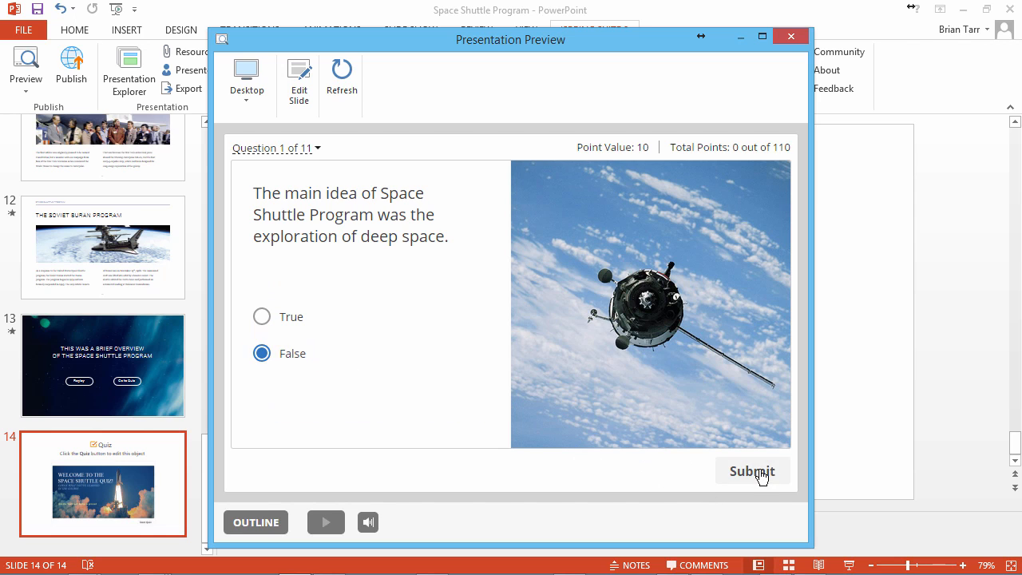
click(751, 470)
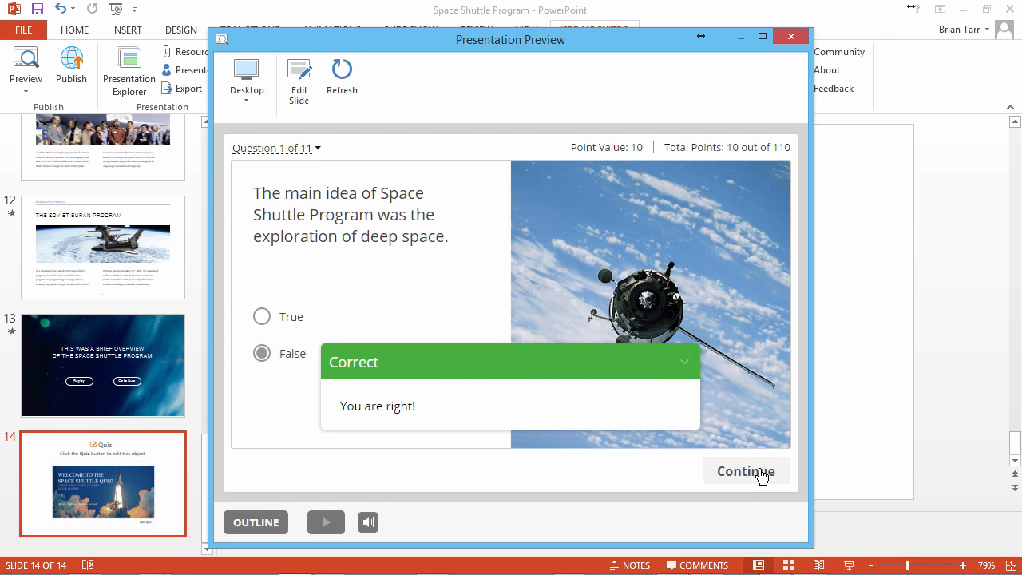
click(745, 470)
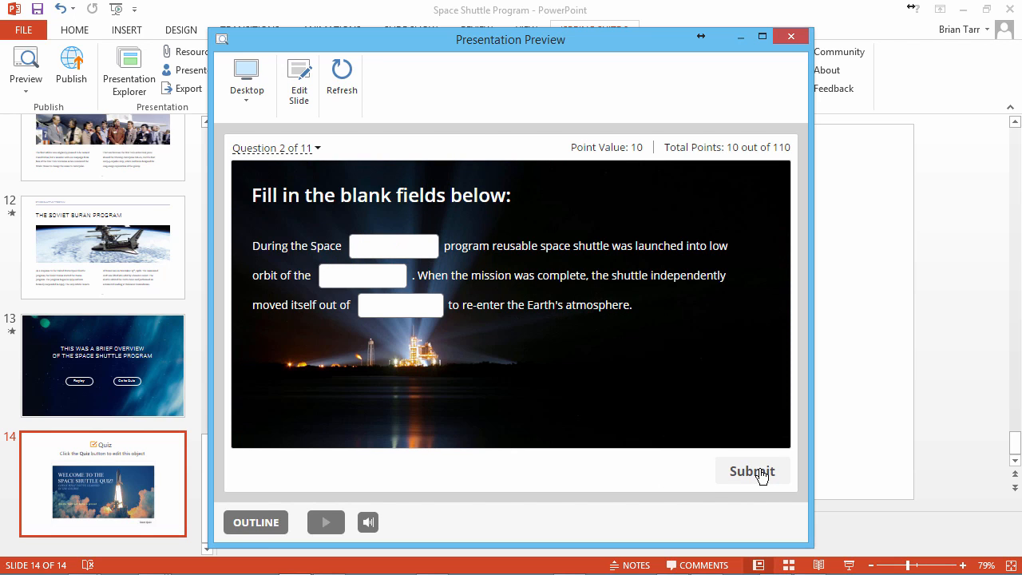
click(393, 246)
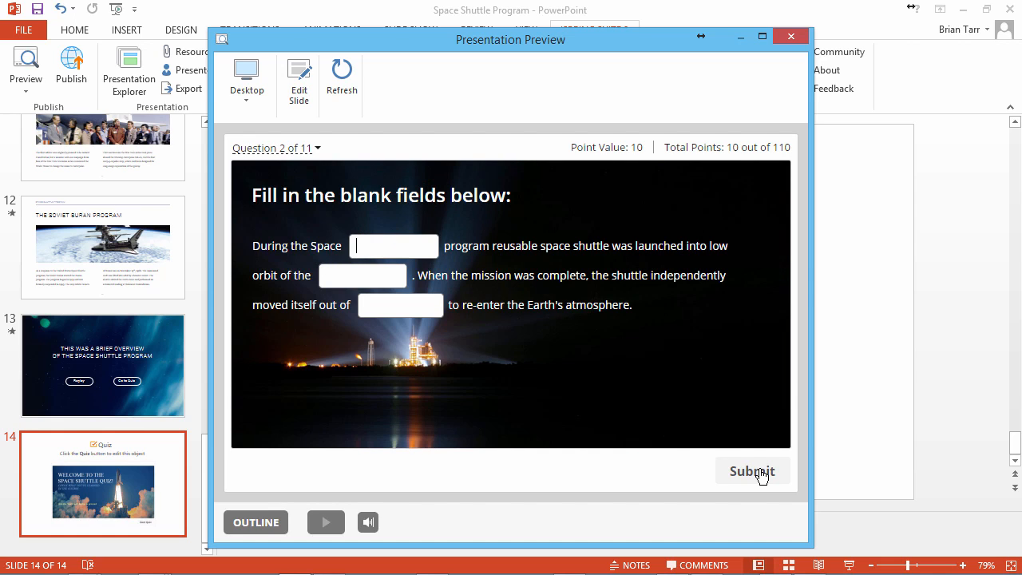